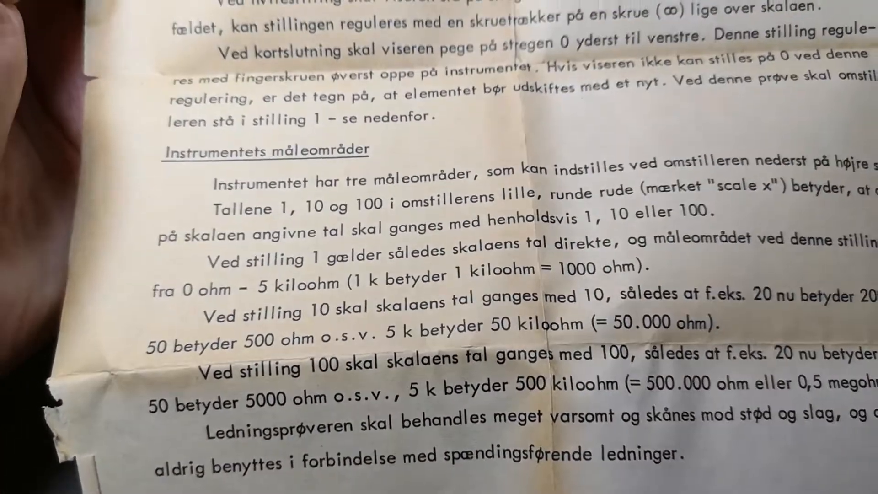
pyautogui.scroll(-3)
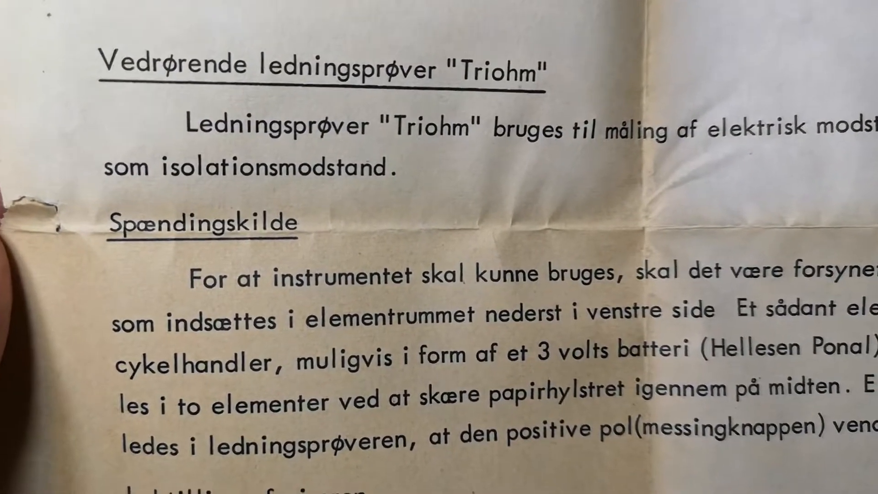
pyautogui.scroll(-3)
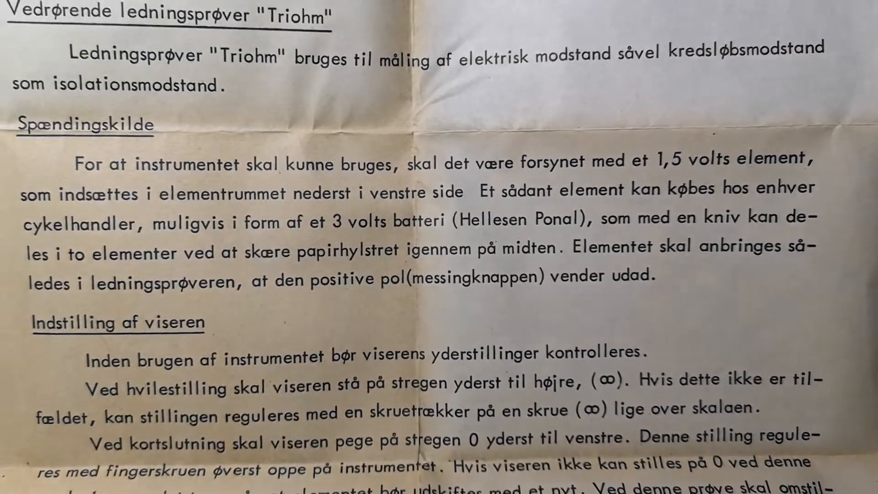
pyautogui.scroll(-3)
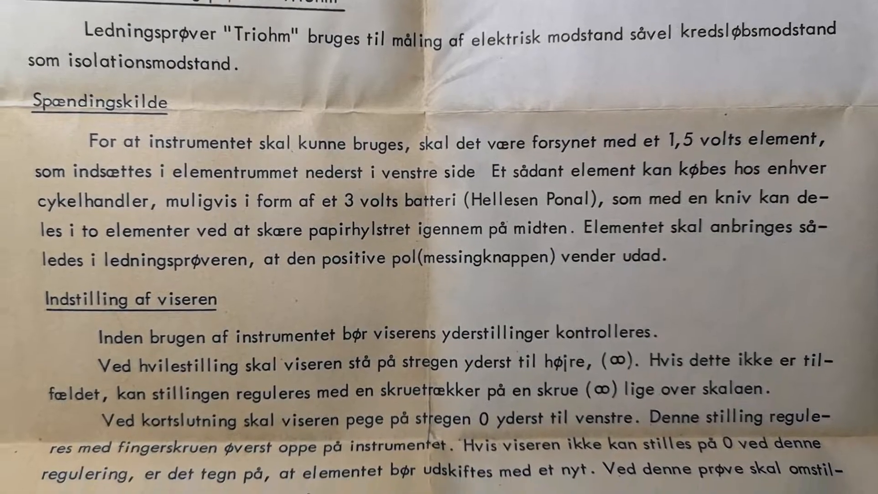
pyautogui.scroll(-3)
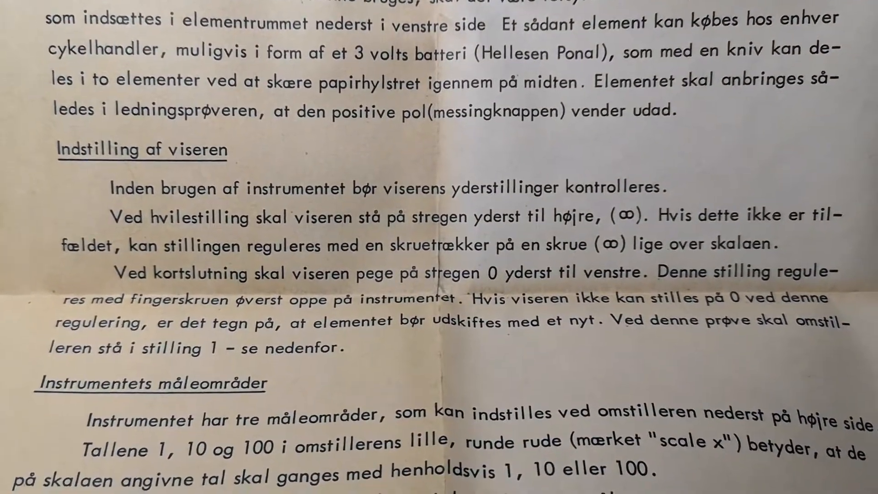
pyautogui.scroll(-3)
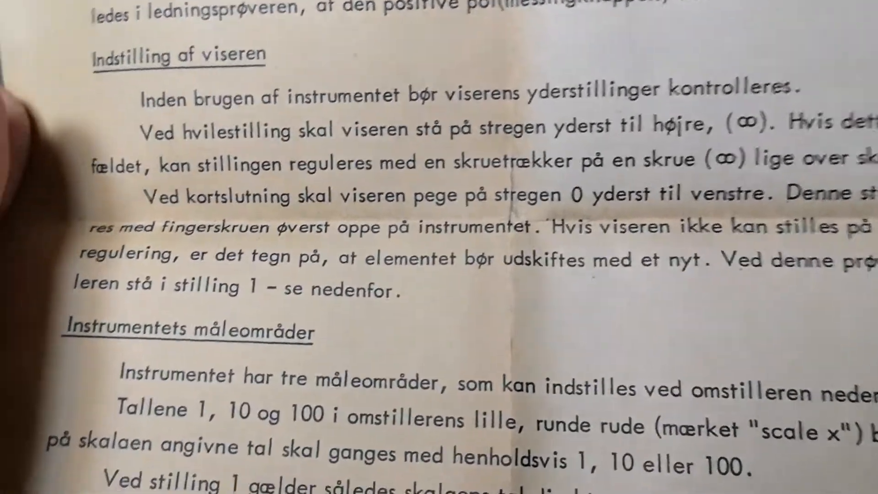
pyautogui.scroll(-3)
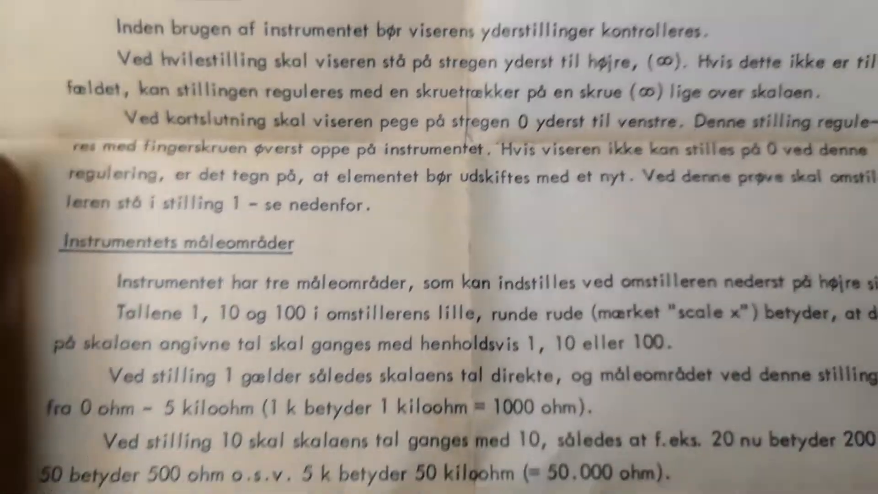
pyautogui.scroll(-3)
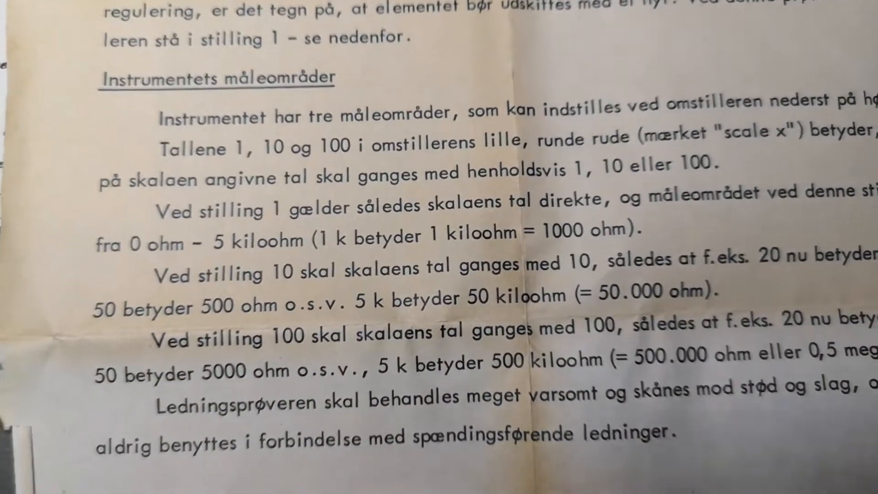